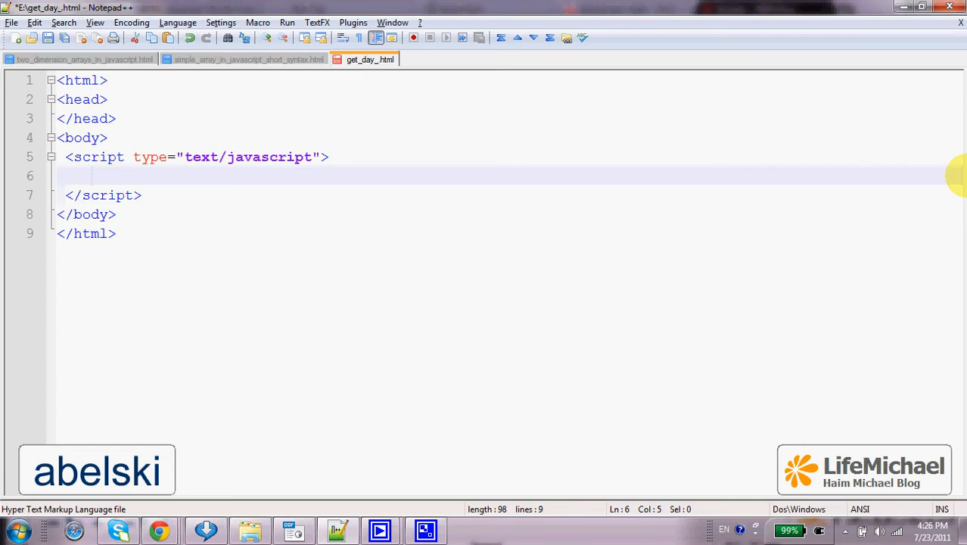
Type the declaration var ob = new Boolean(true); inside the script tag
type("var")
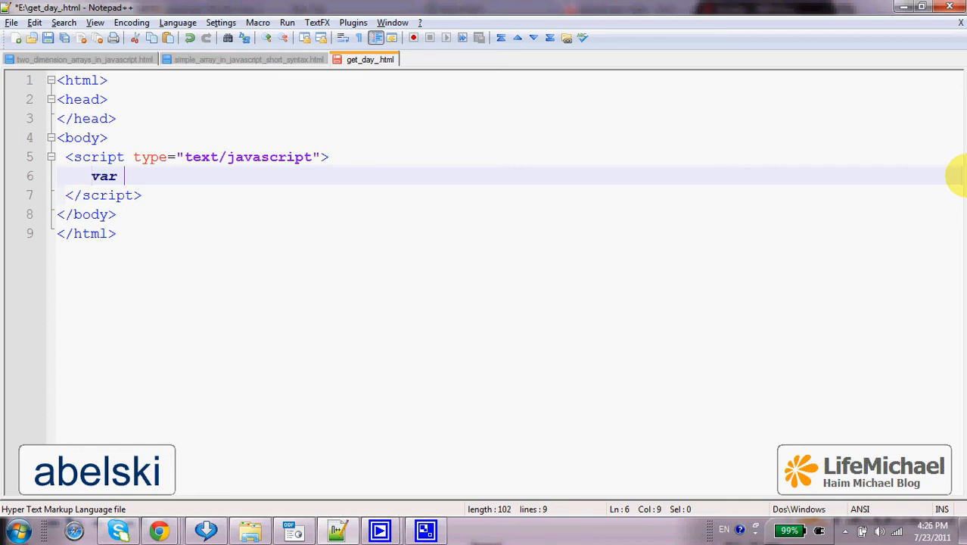
type("ob = new")
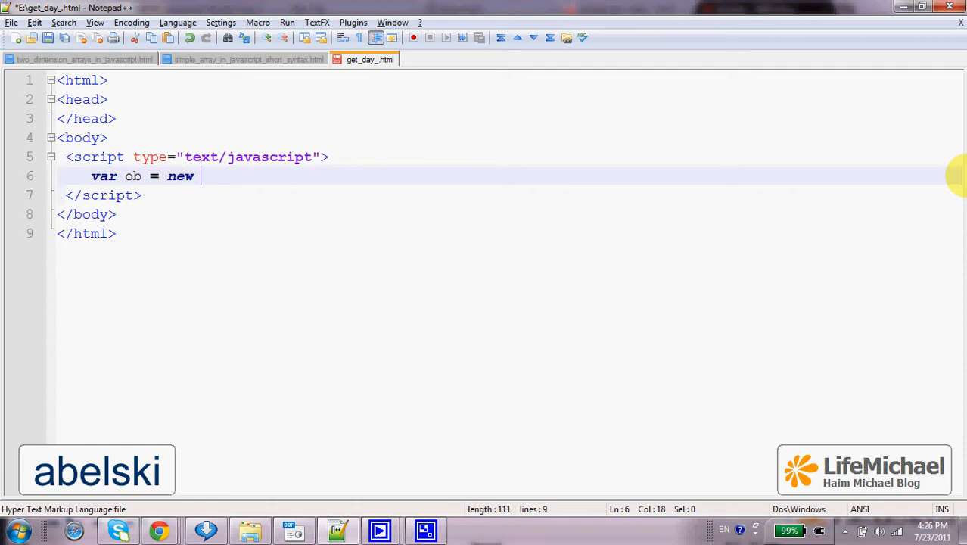
type("Boolean")
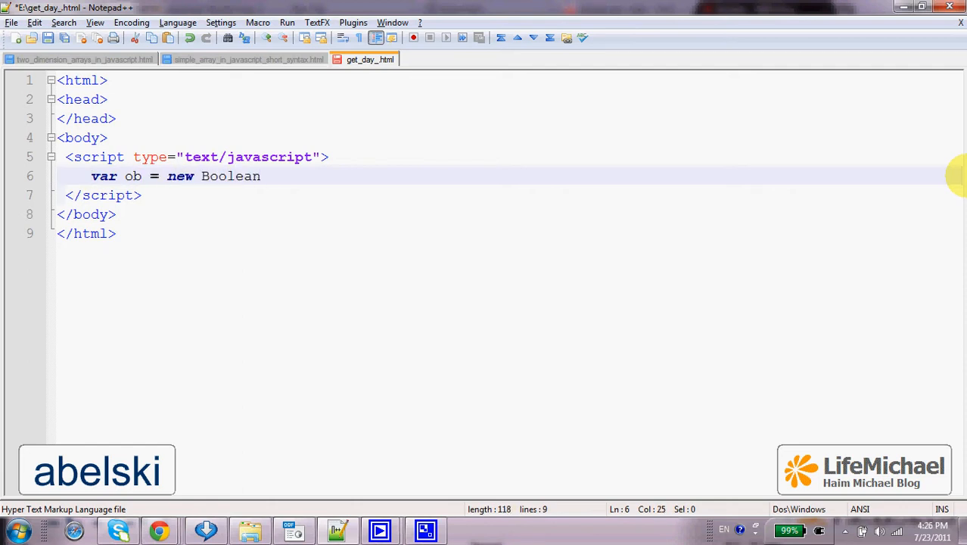
type("(")
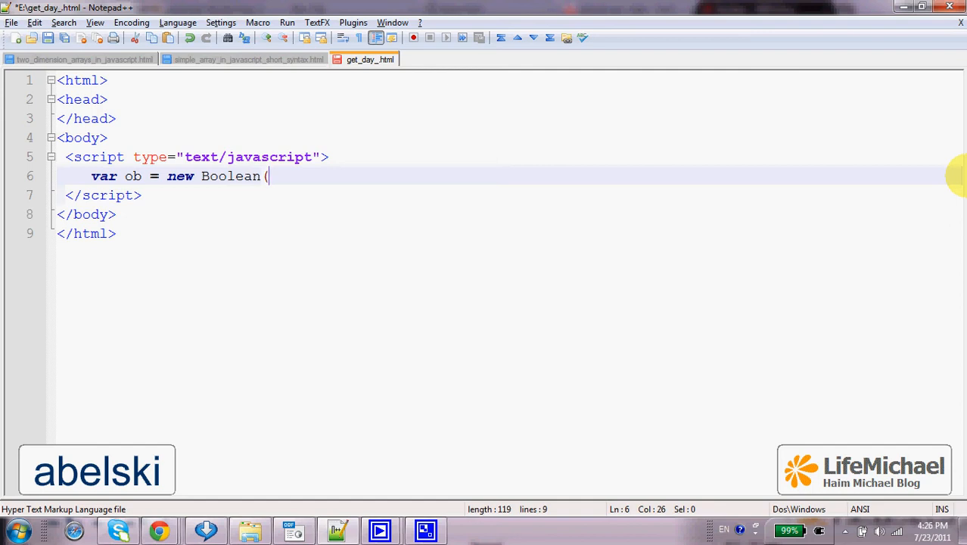
type("true);")
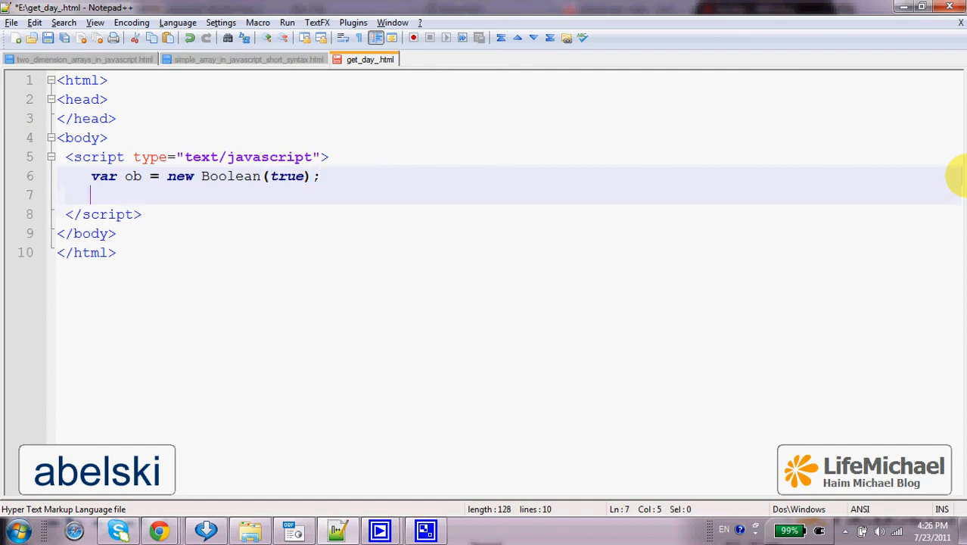
Start line 7 by typing 'ob'
type("o")
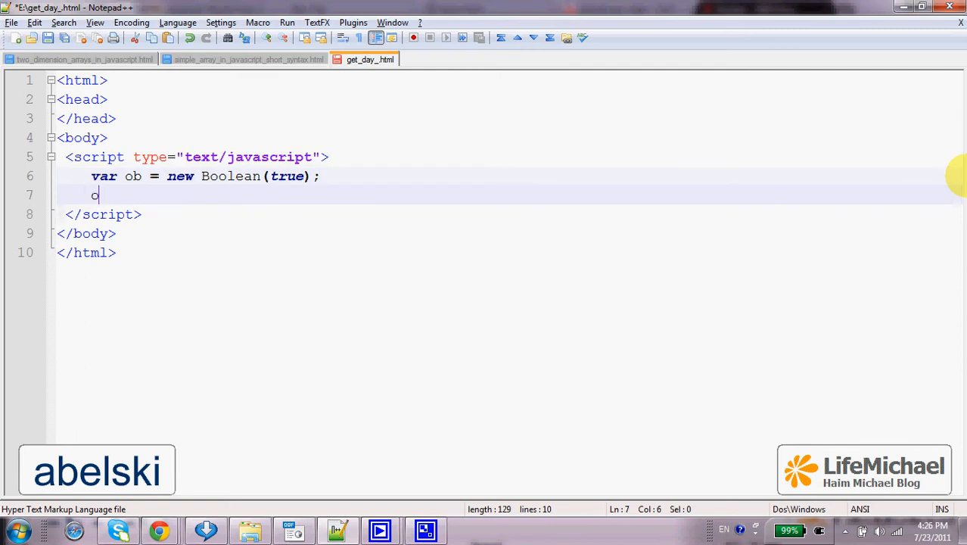
type("b")
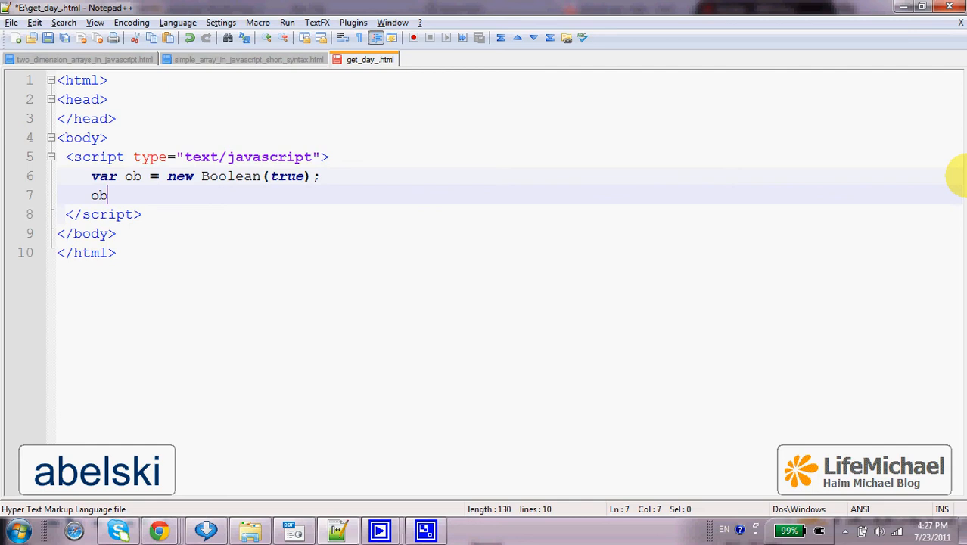
mouse_move(469, 178)
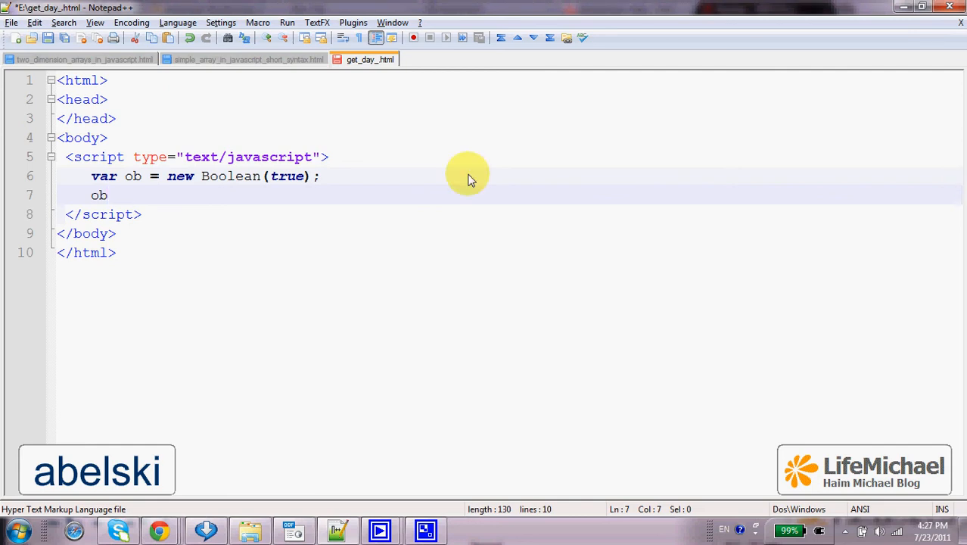
Finish line 7 as alert(ob.toString()); and launch the page in Chrome
type(".")
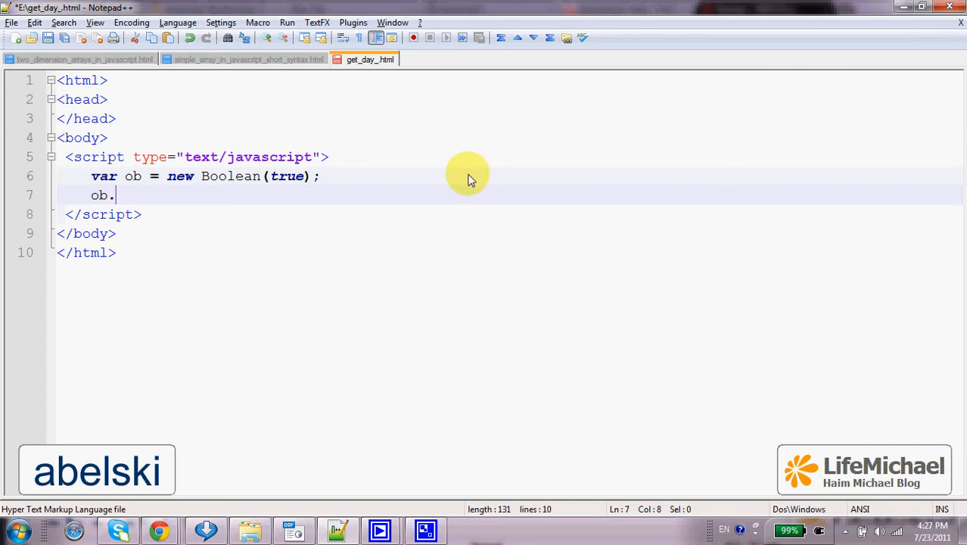
type("toSt")
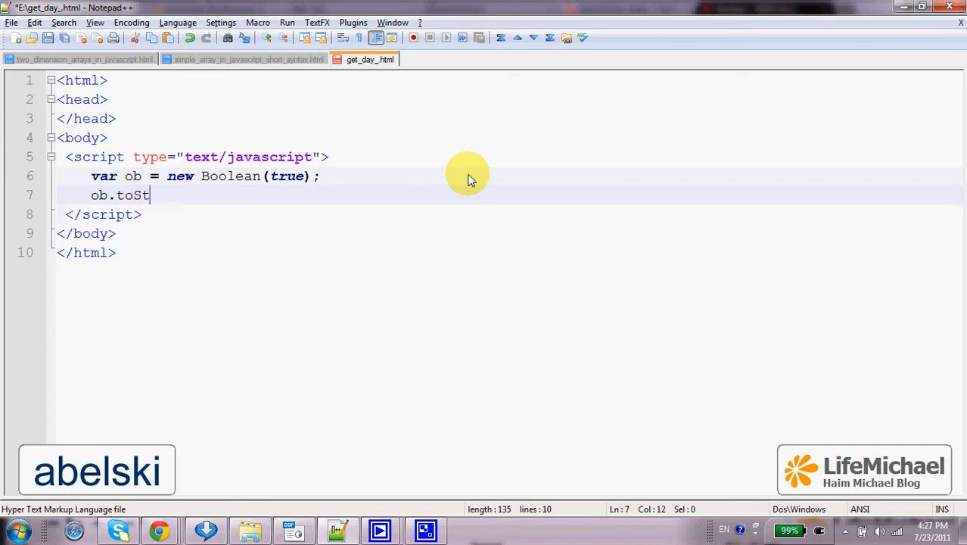
type("ring")
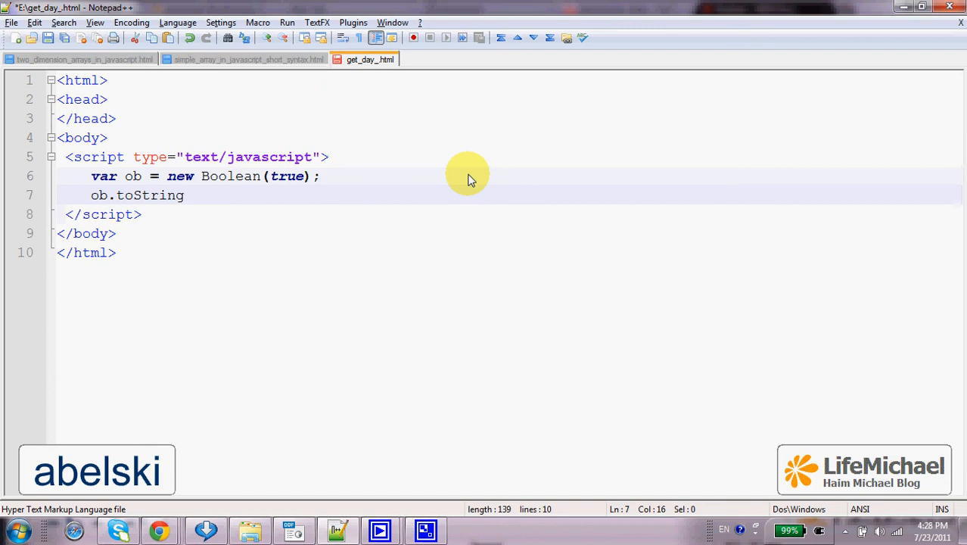
type("()")
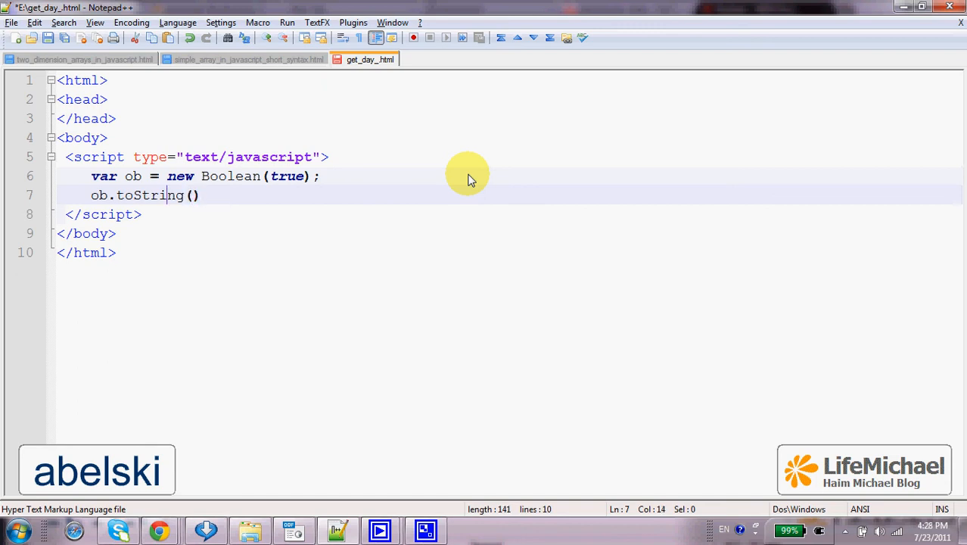
type("alert(")
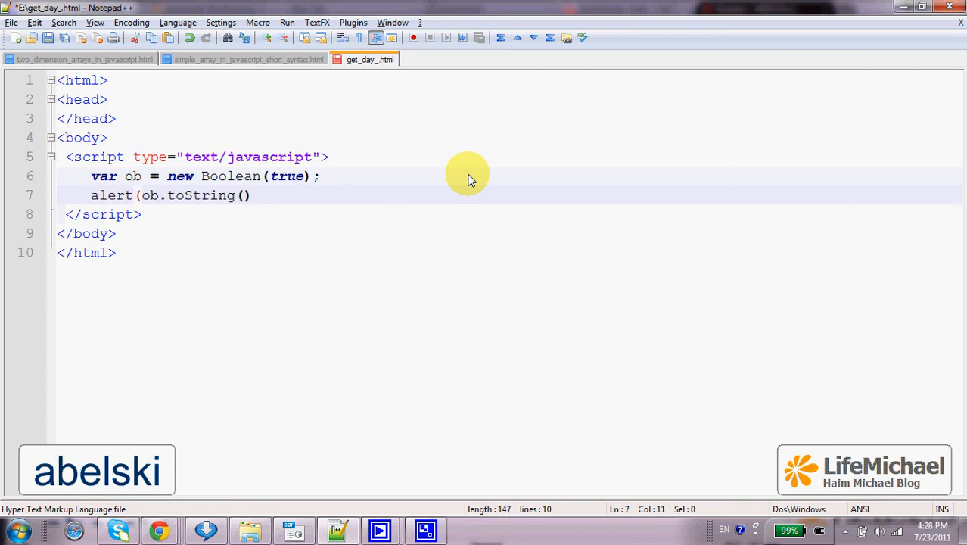
type(");")
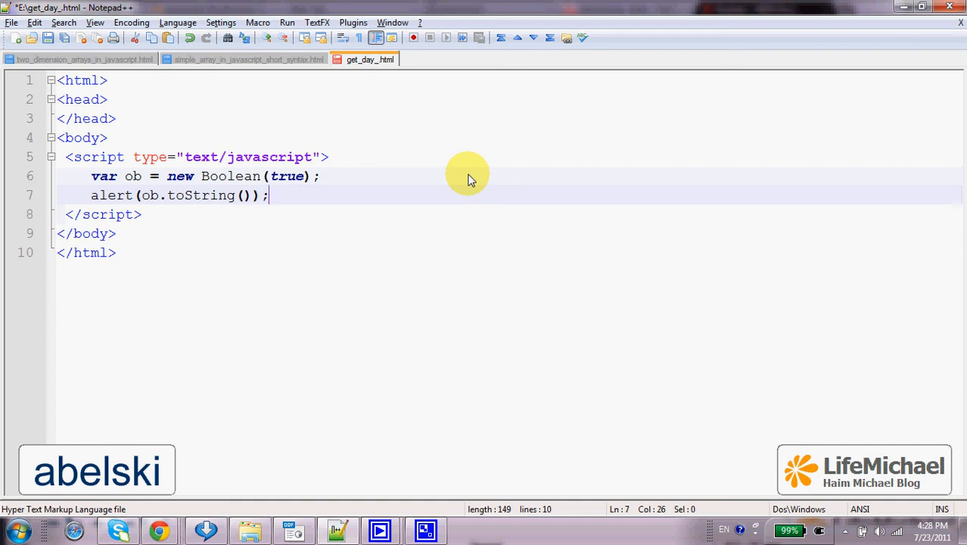
mouse_move(225, 278)
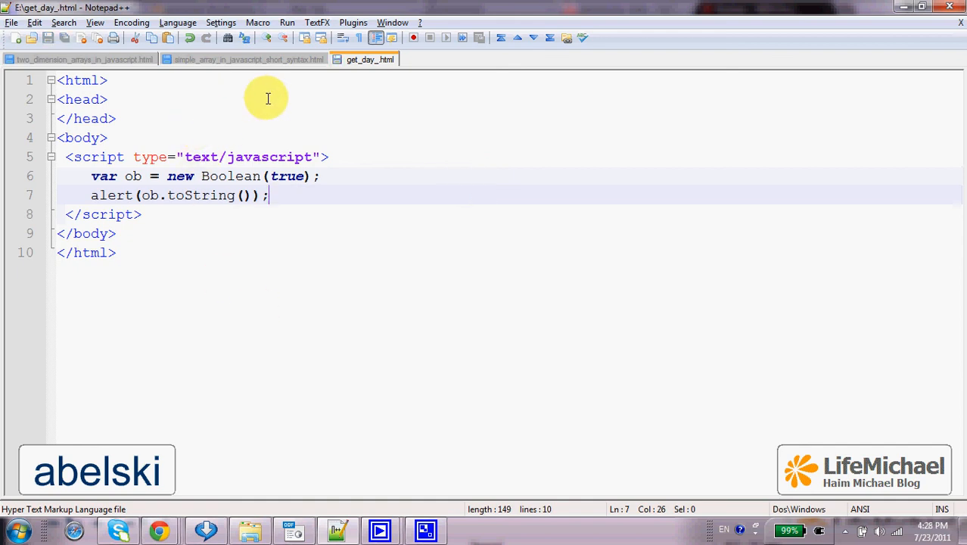
left_click(287, 22)
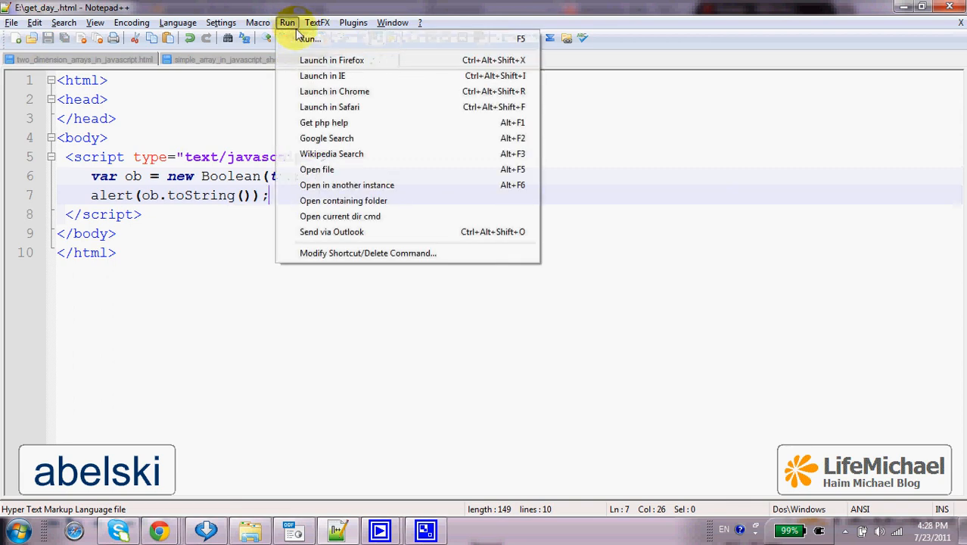
left_click(335, 91)
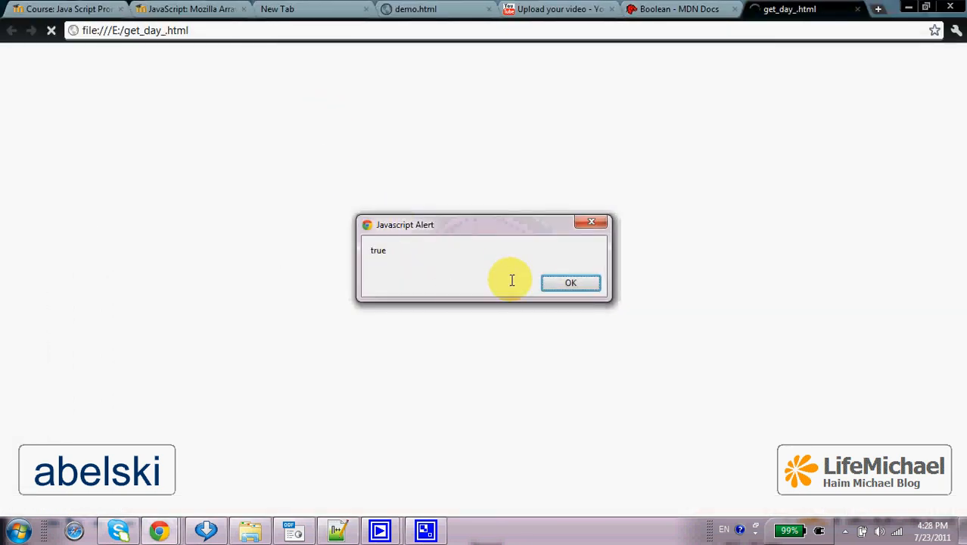